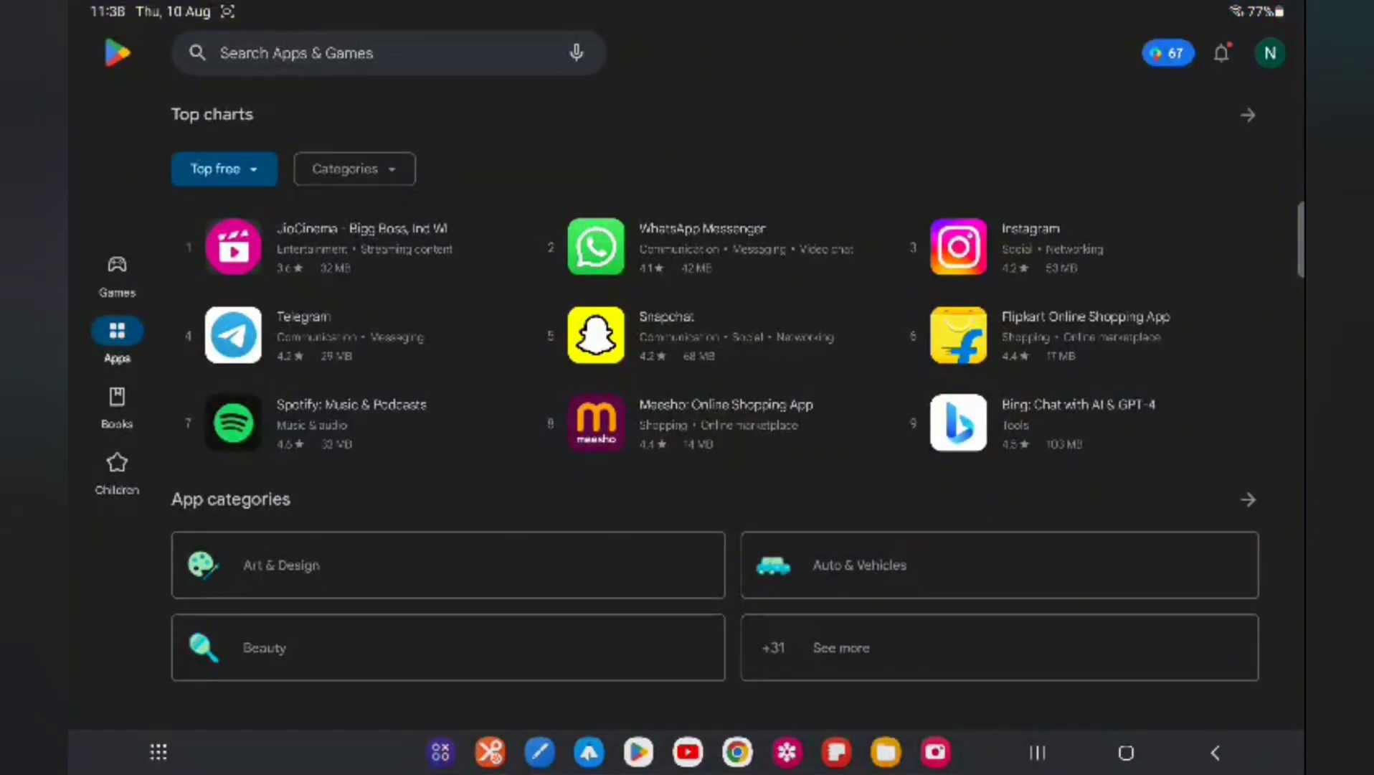
Rerun the 'au vpn' search and install VPN Australia: Unlimited Proxy
{"action": "left_click", "coordinate": [385, 53]}
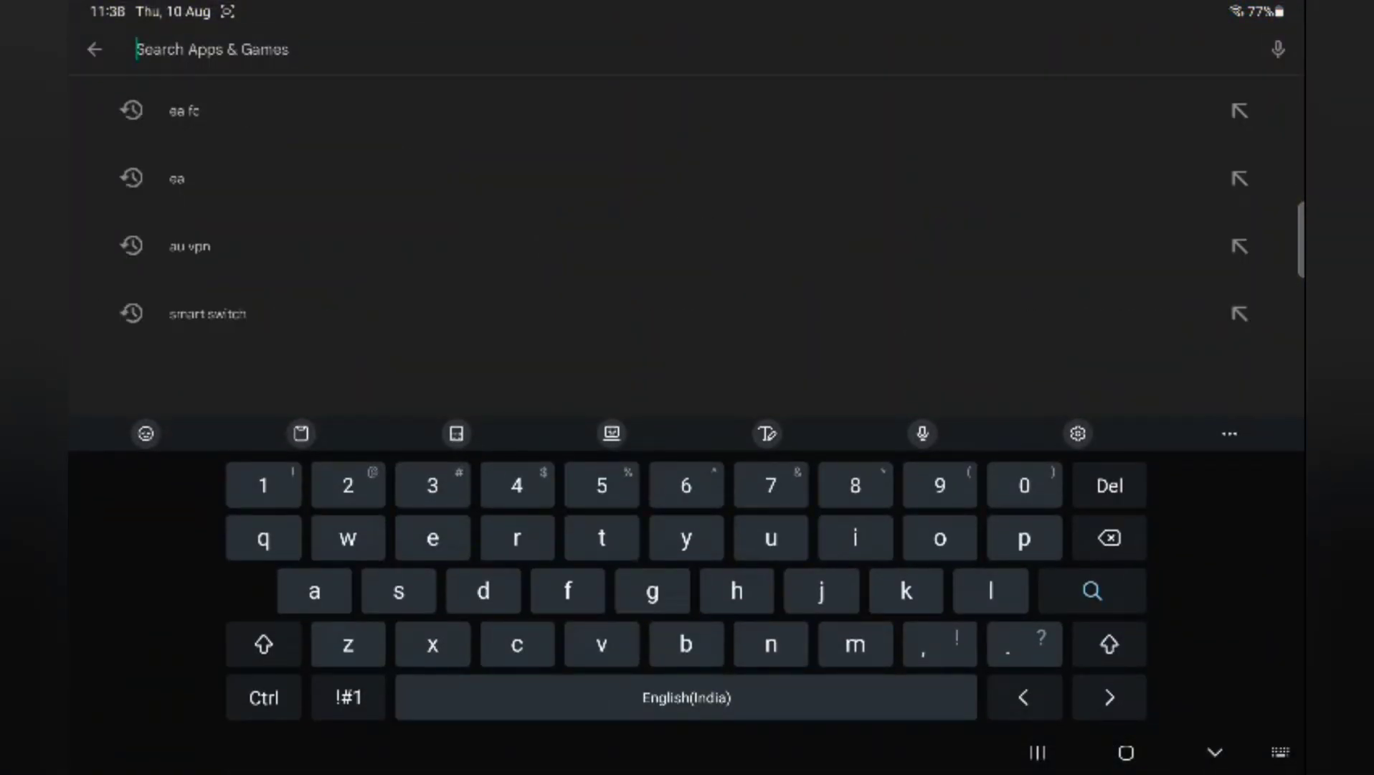
{"action": "left_click", "coordinate": [188, 245]}
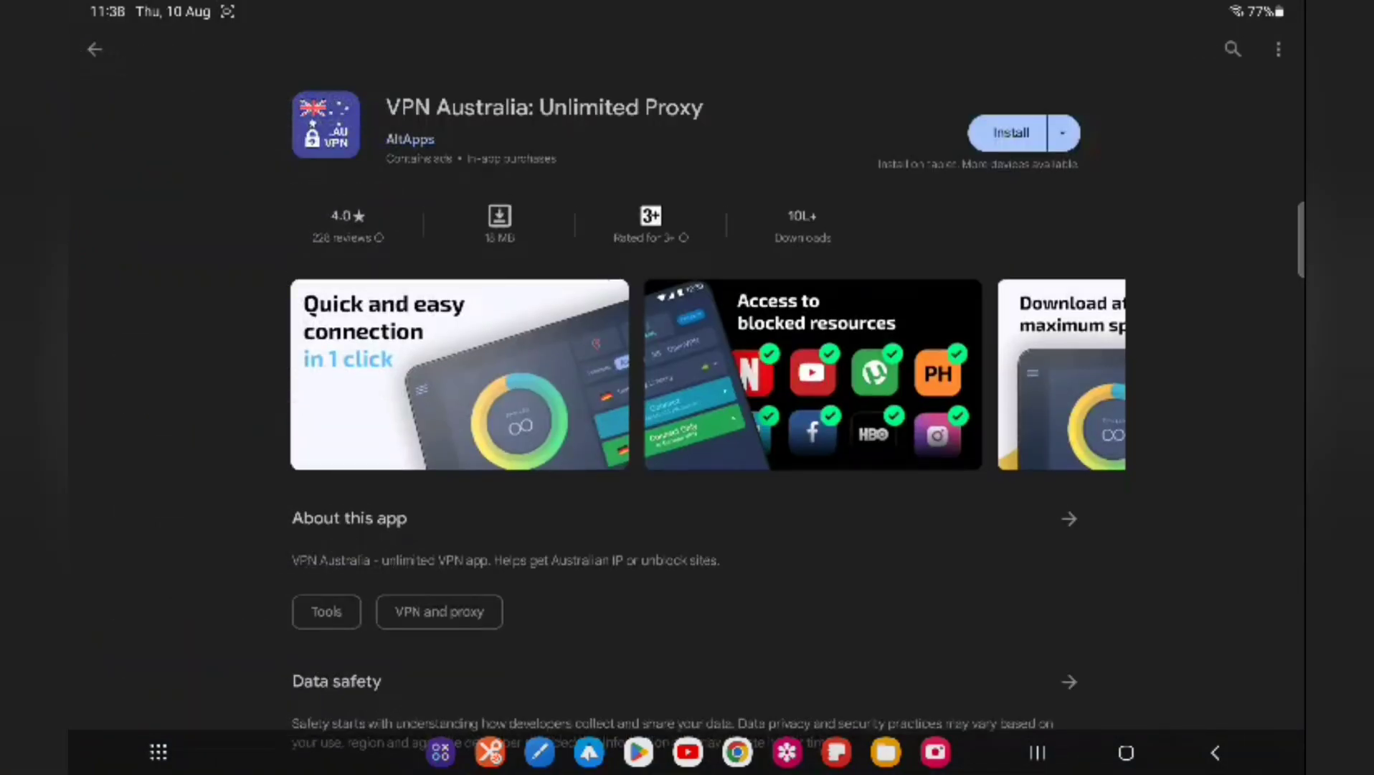
{"action": "left_click", "coordinate": [1011, 132]}
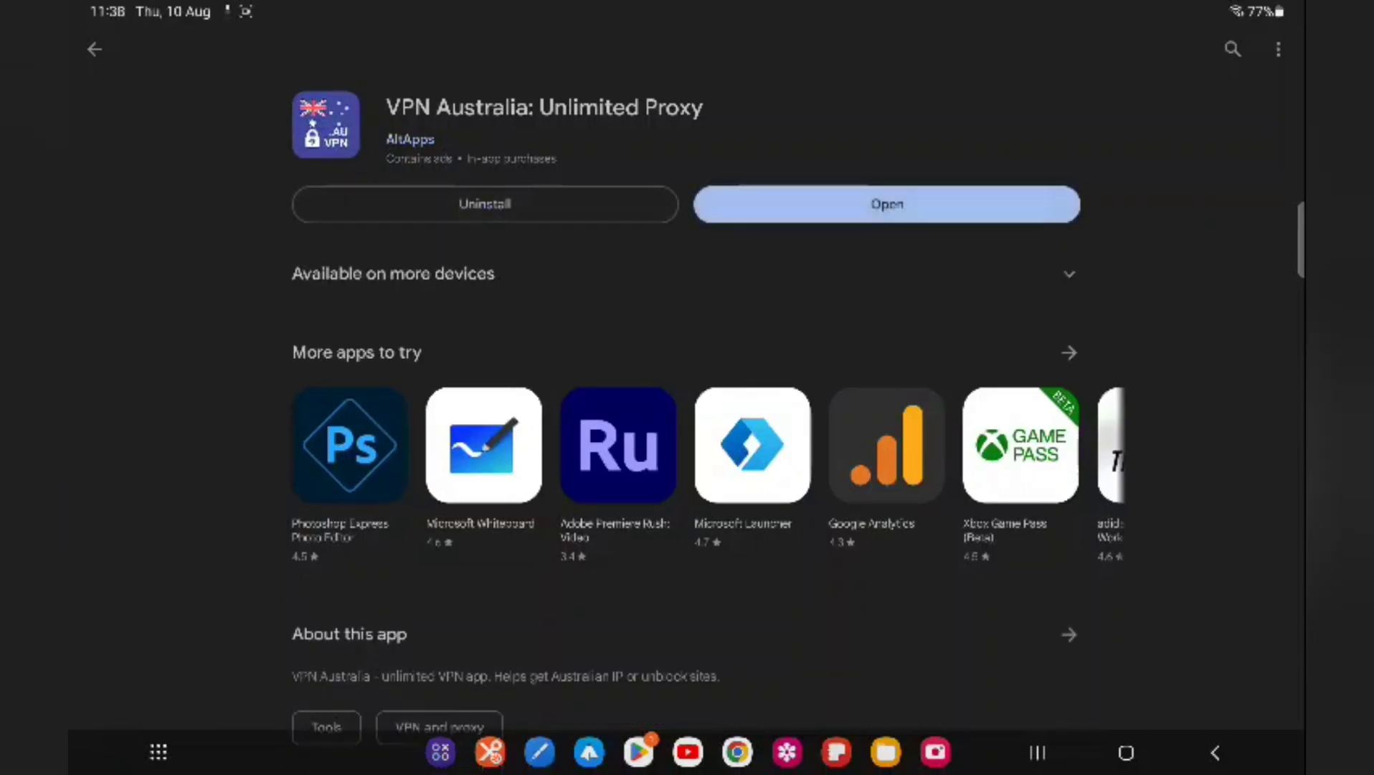
Open VPN Australia and dismiss the notification permission prompt
{"action": "left_click", "coordinate": [887, 204]}
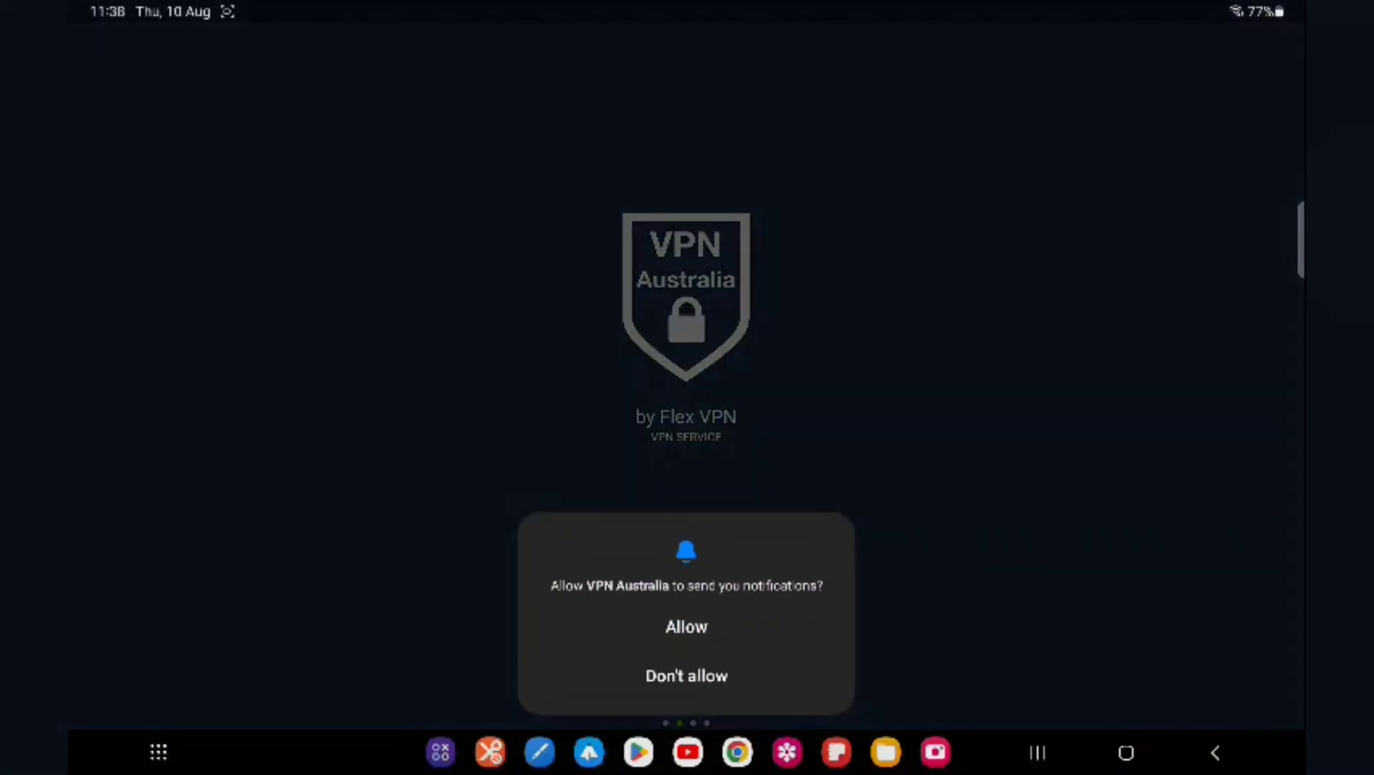
{"action": "left_click", "coordinate": [686, 626]}
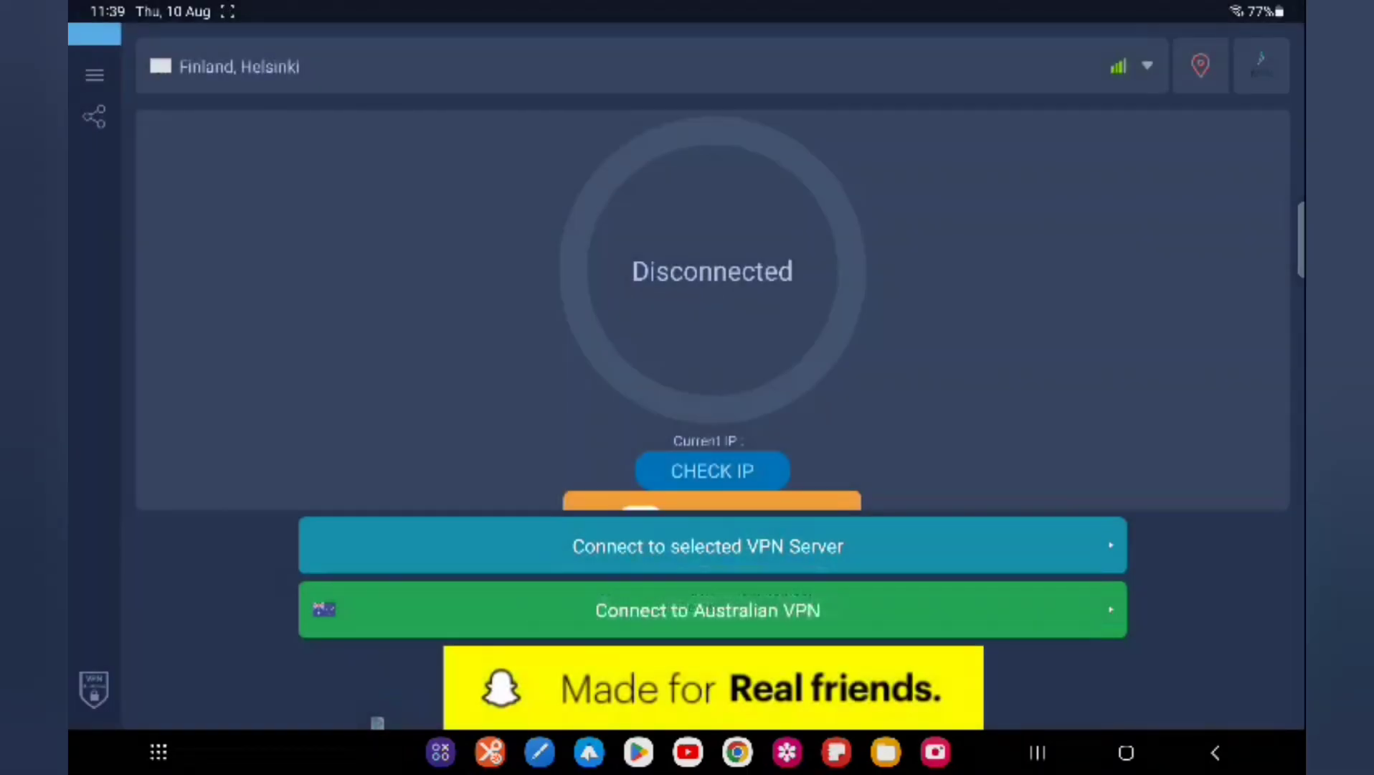
Grant VPN permission, connect to Australia, Sydney 9, and return to Play Store
{"action": "left_click", "coordinate": [707, 610]}
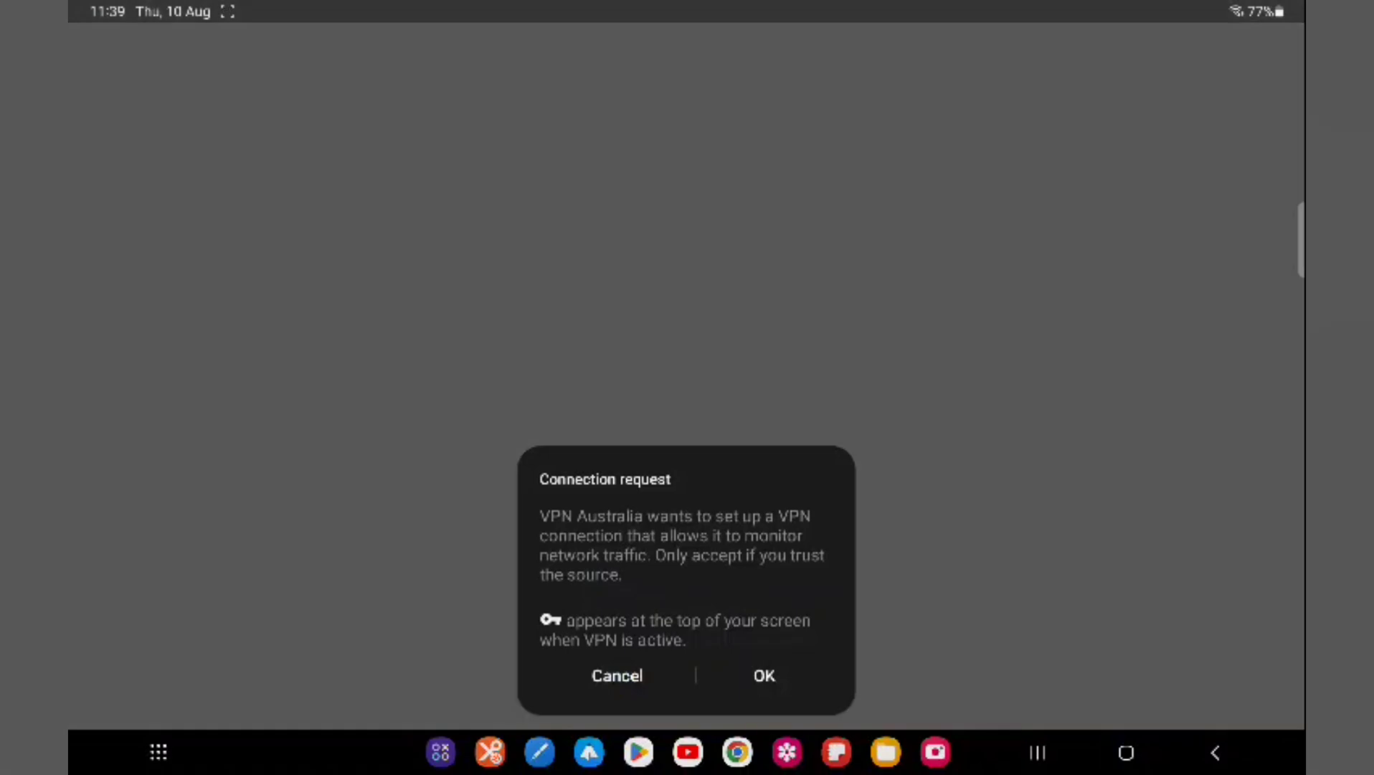
{"action": "left_click", "coordinate": [764, 675]}
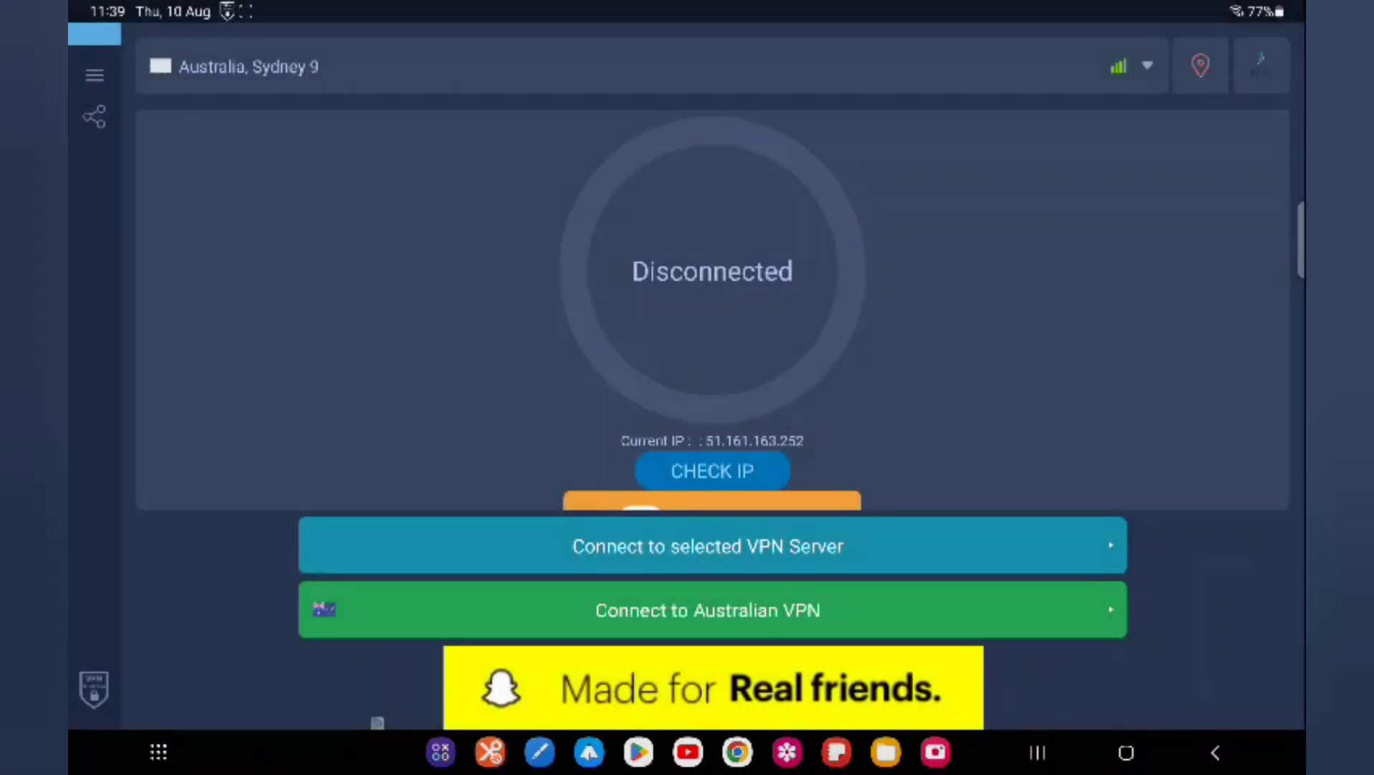
{"action": "left_click", "coordinate": [709, 610]}
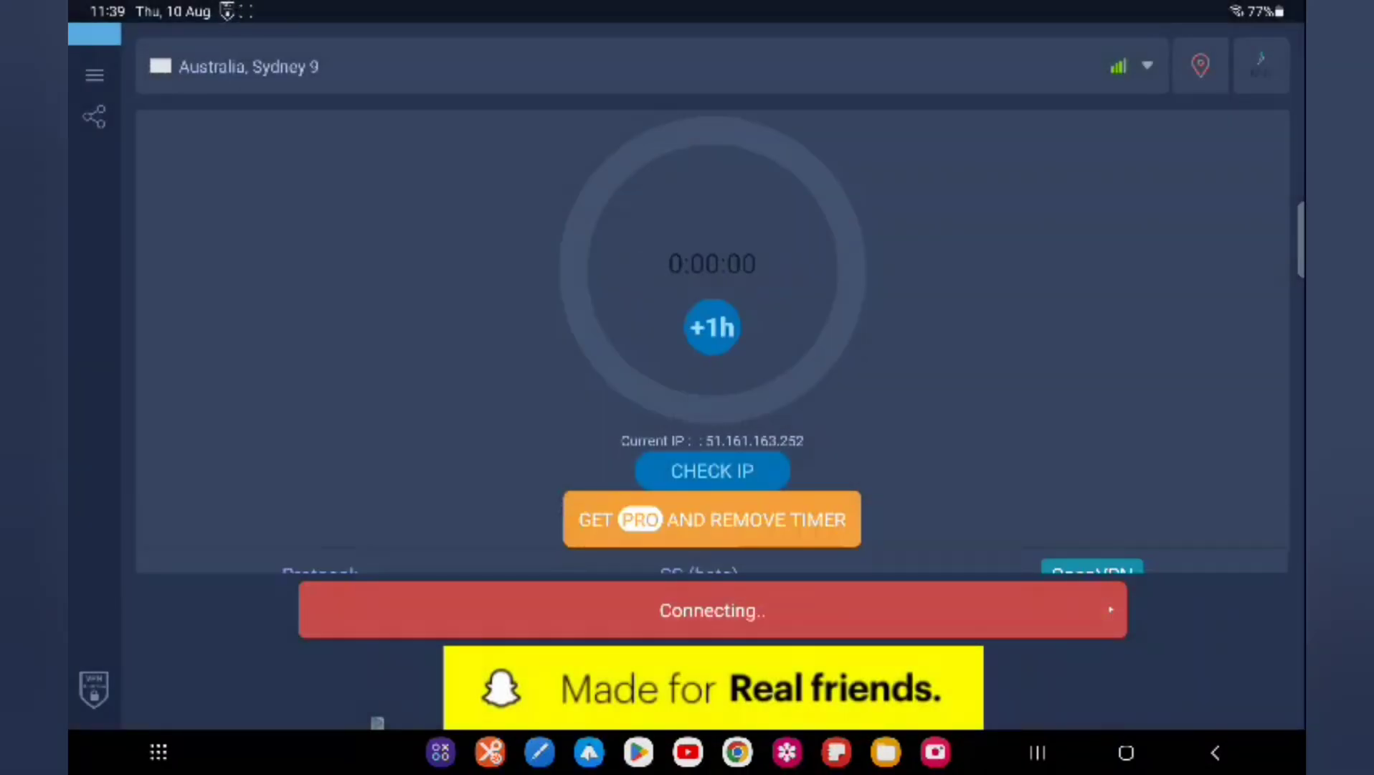
{"action": "left_click", "coordinate": [712, 327]}
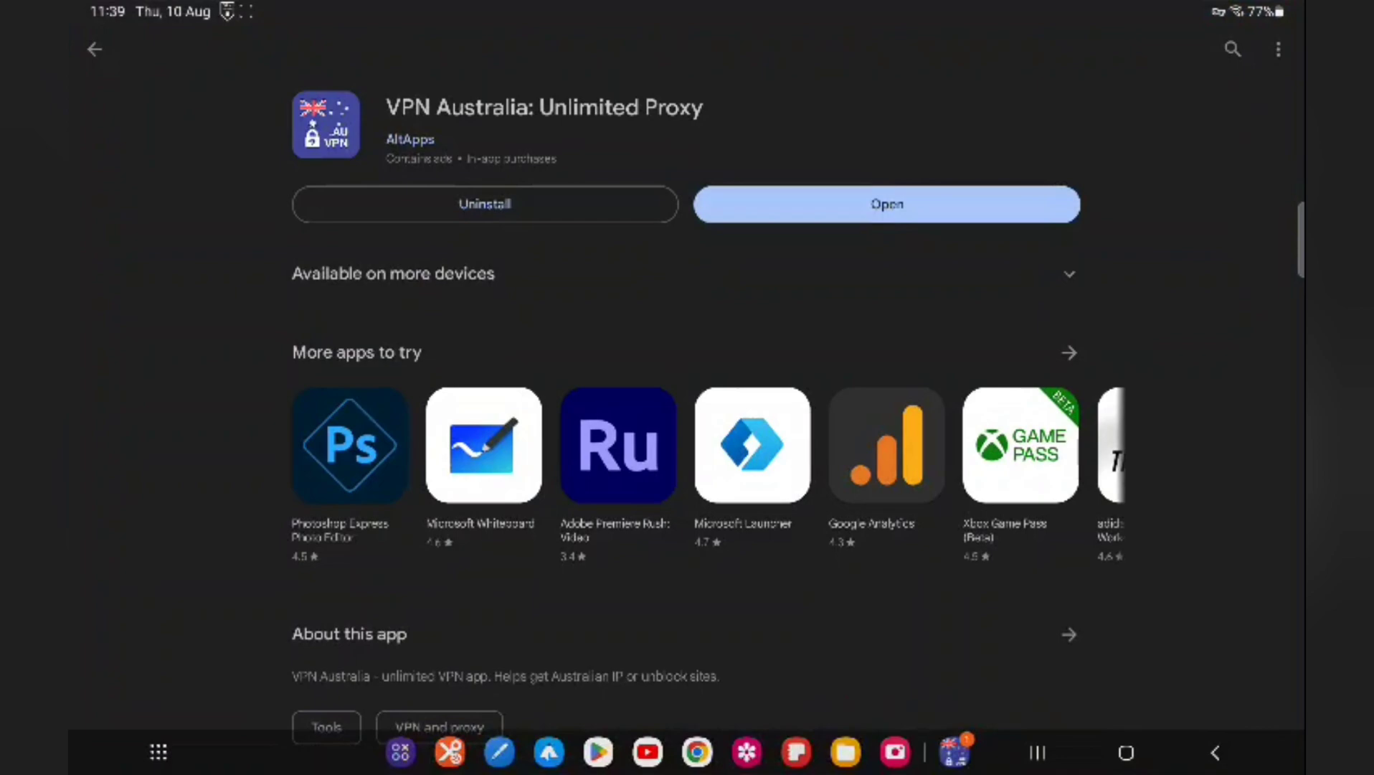
Search 'fifa' and open More by ELECTRONIC ARTS from the FIFA Football listing
{"action": "left_click", "coordinate": [94, 50]}
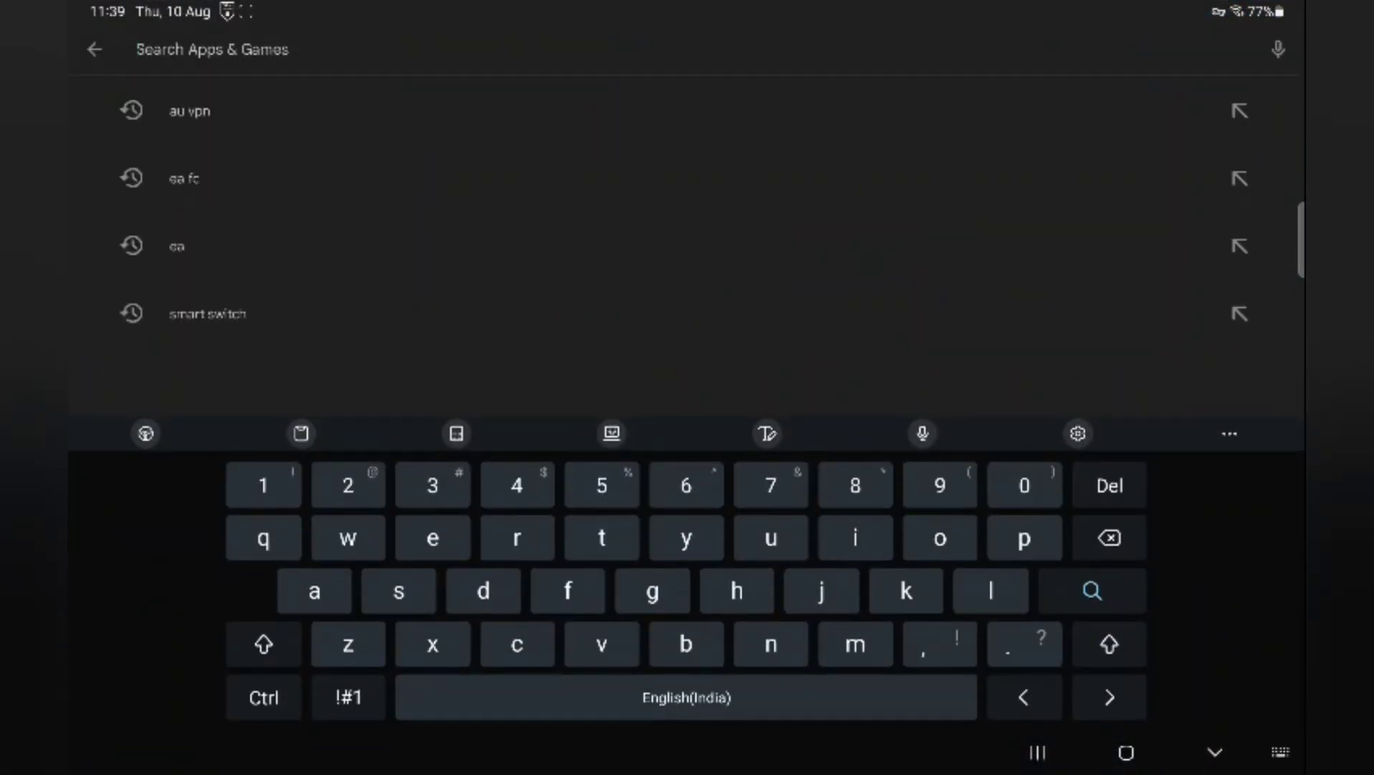
{"action": "type", "text": "fifa"}
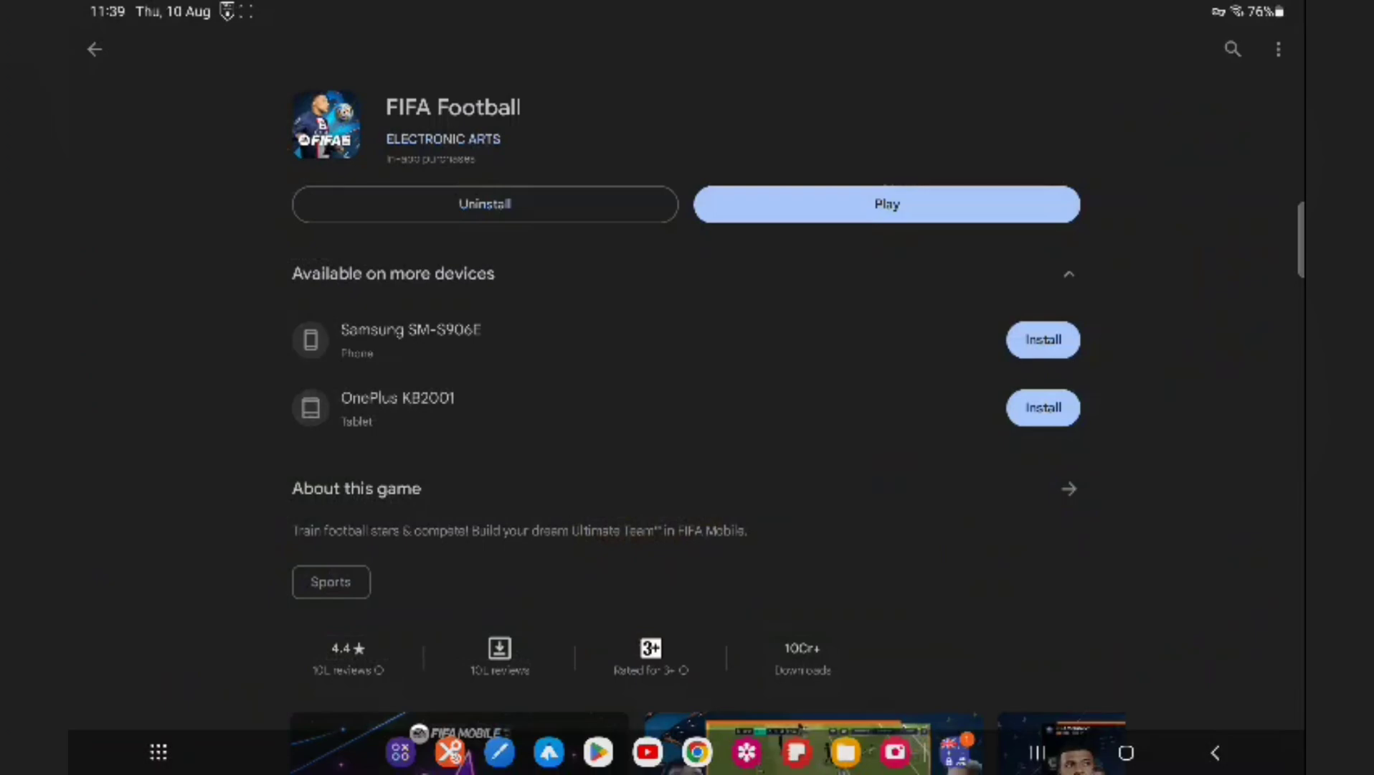
{"action": "scroll", "scroll_direction": "down", "scroll_amount": 3}
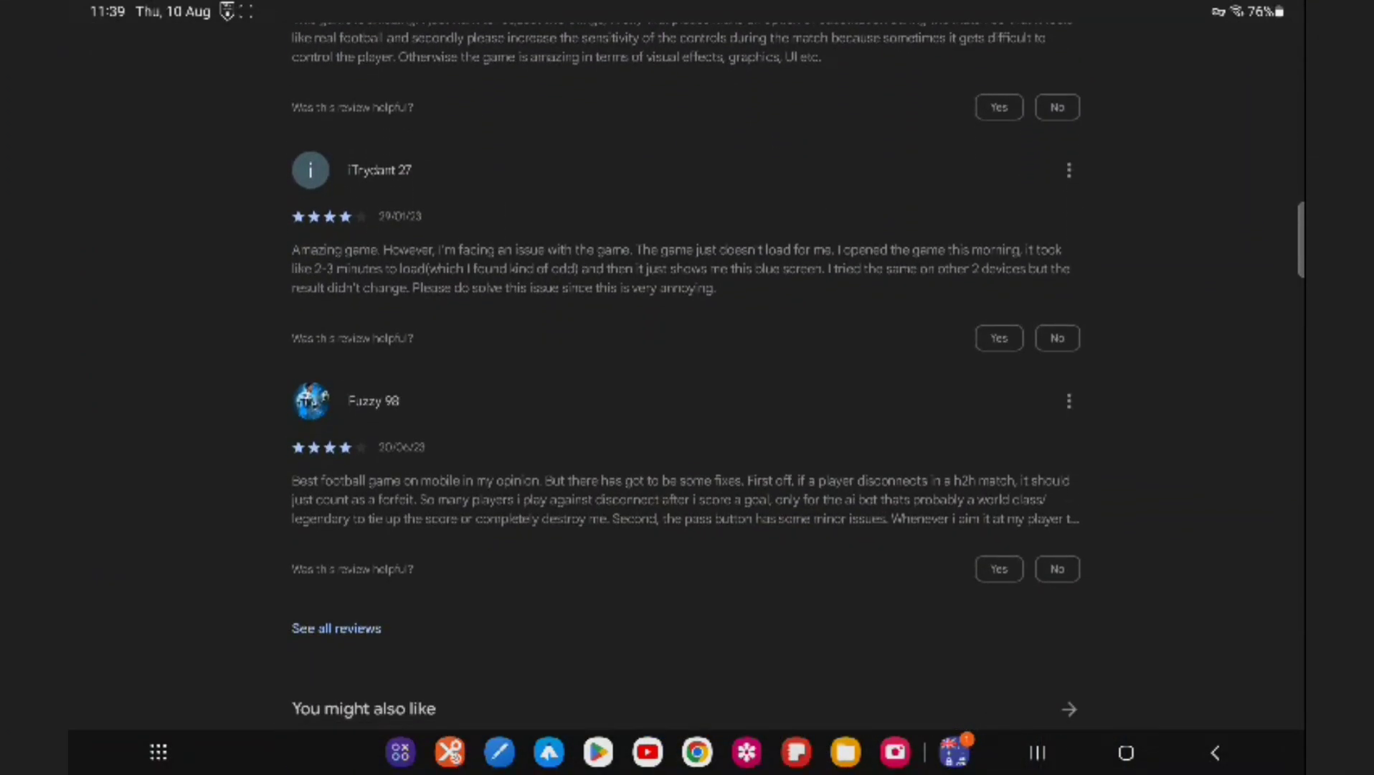
{"action": "scroll", "scroll_direction": "down", "scroll_amount": 3}
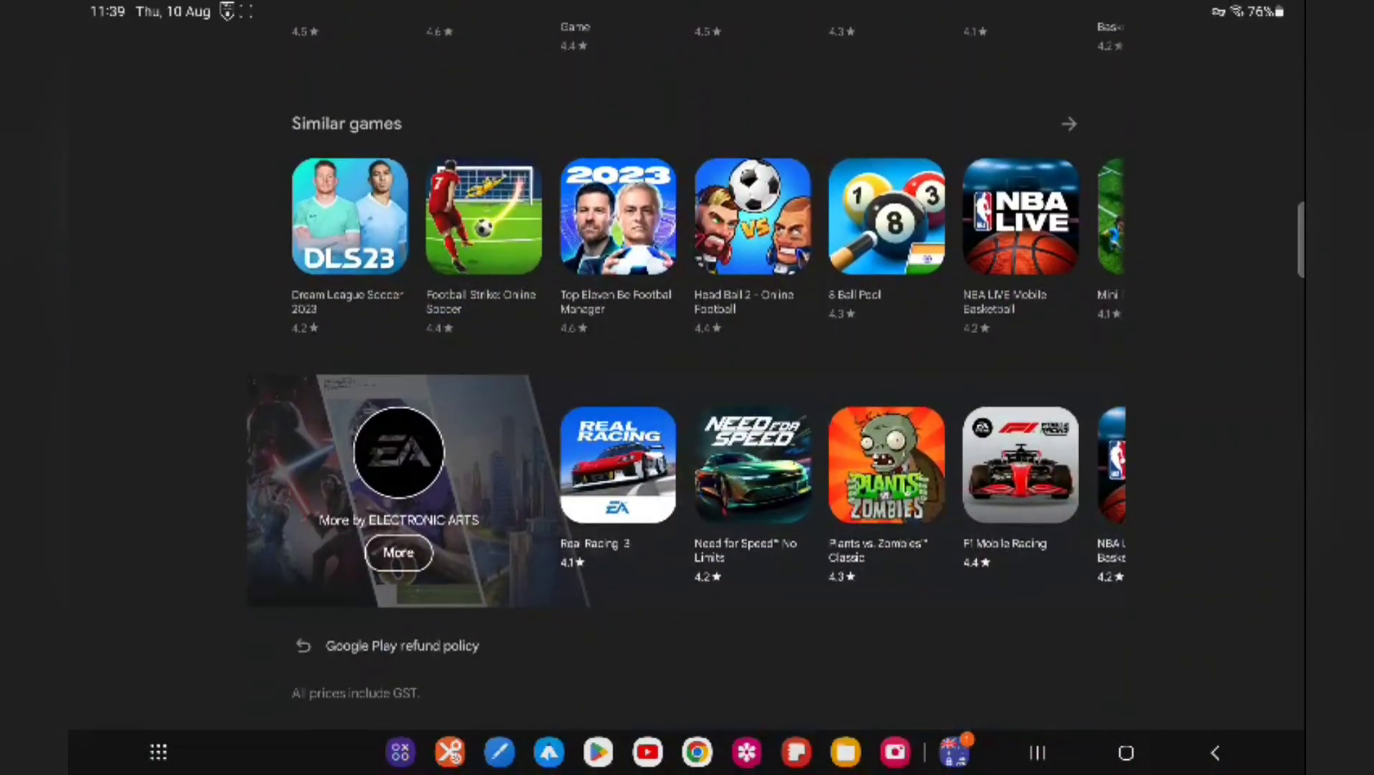
{"action": "left_click", "coordinate": [399, 553]}
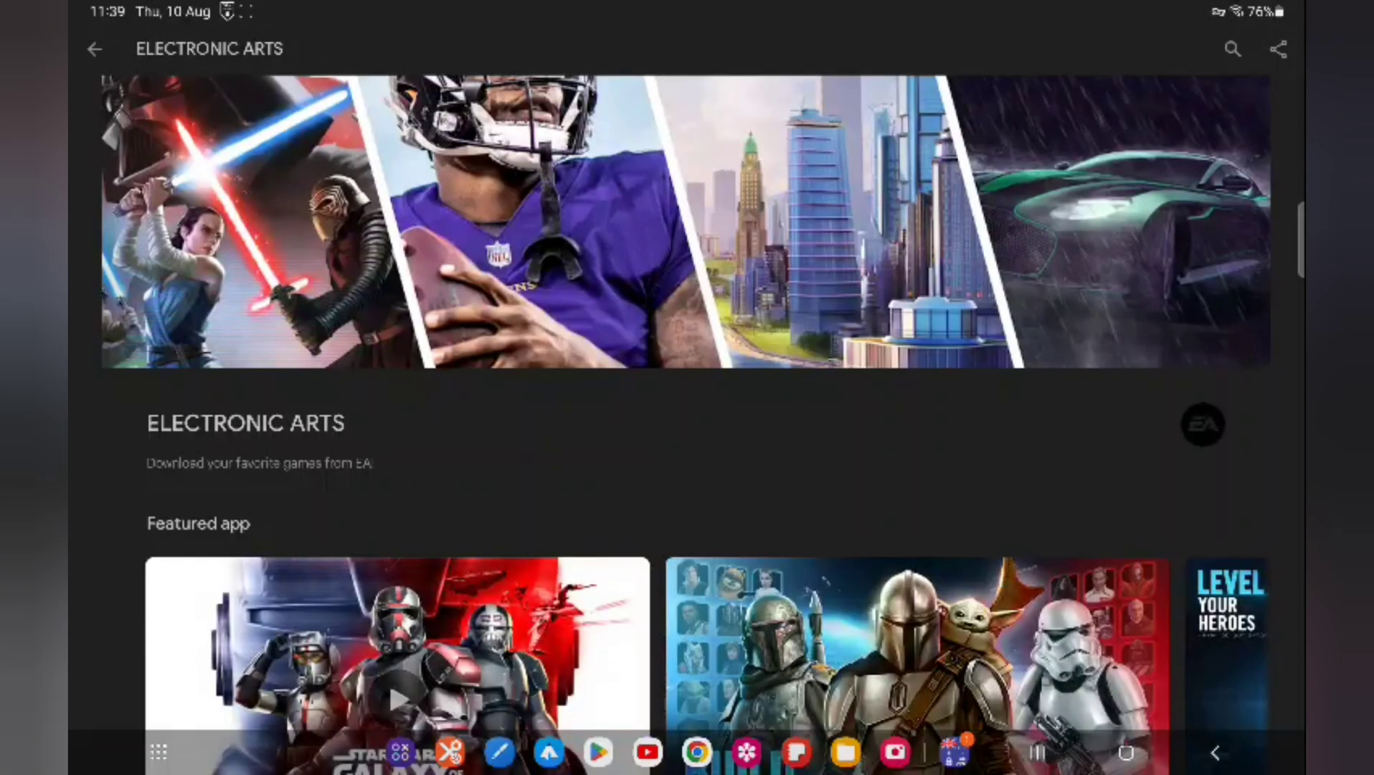
Open EA SPORTS FC MOBILE BETA from all Electronic Arts apps and install it
{"action": "scroll", "scroll_direction": "down", "scroll_amount": 3}
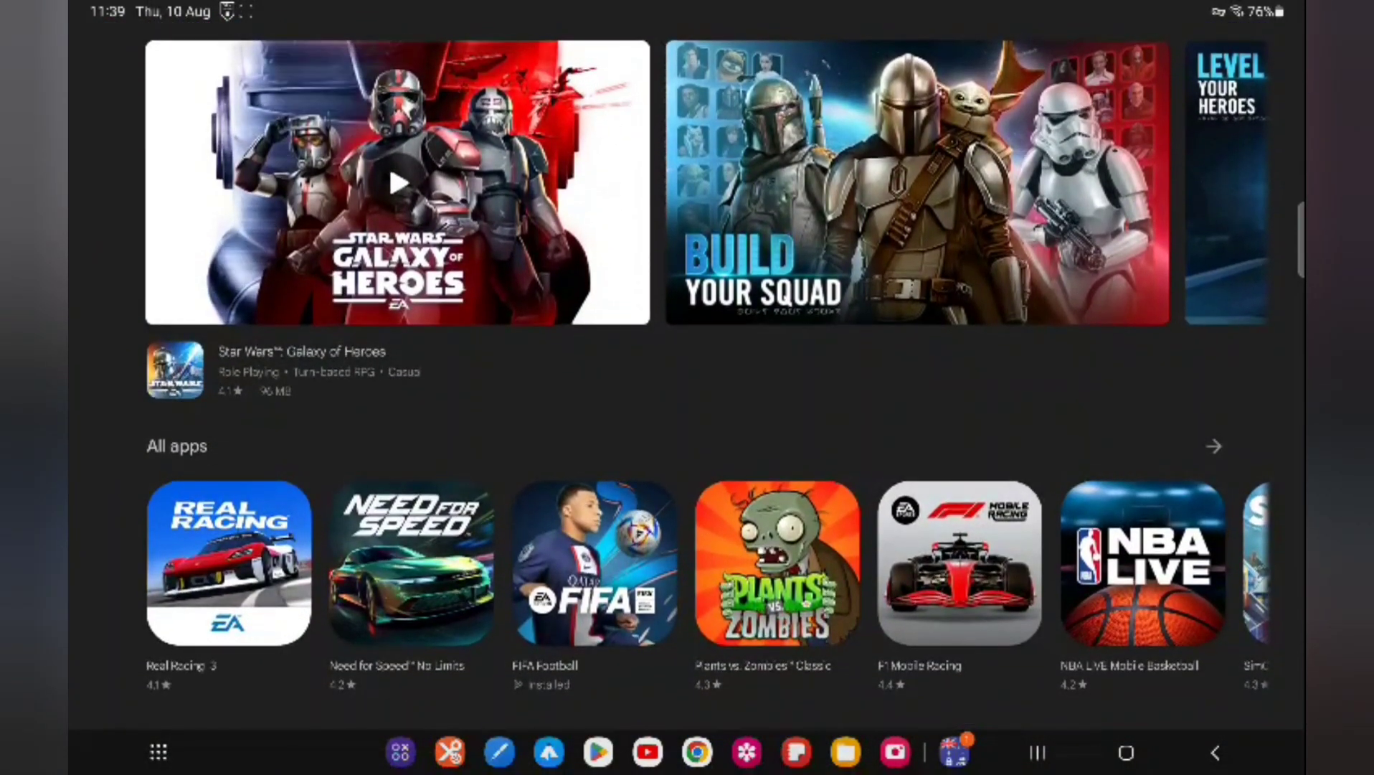
{"action": "left_click", "coordinate": [1213, 446]}
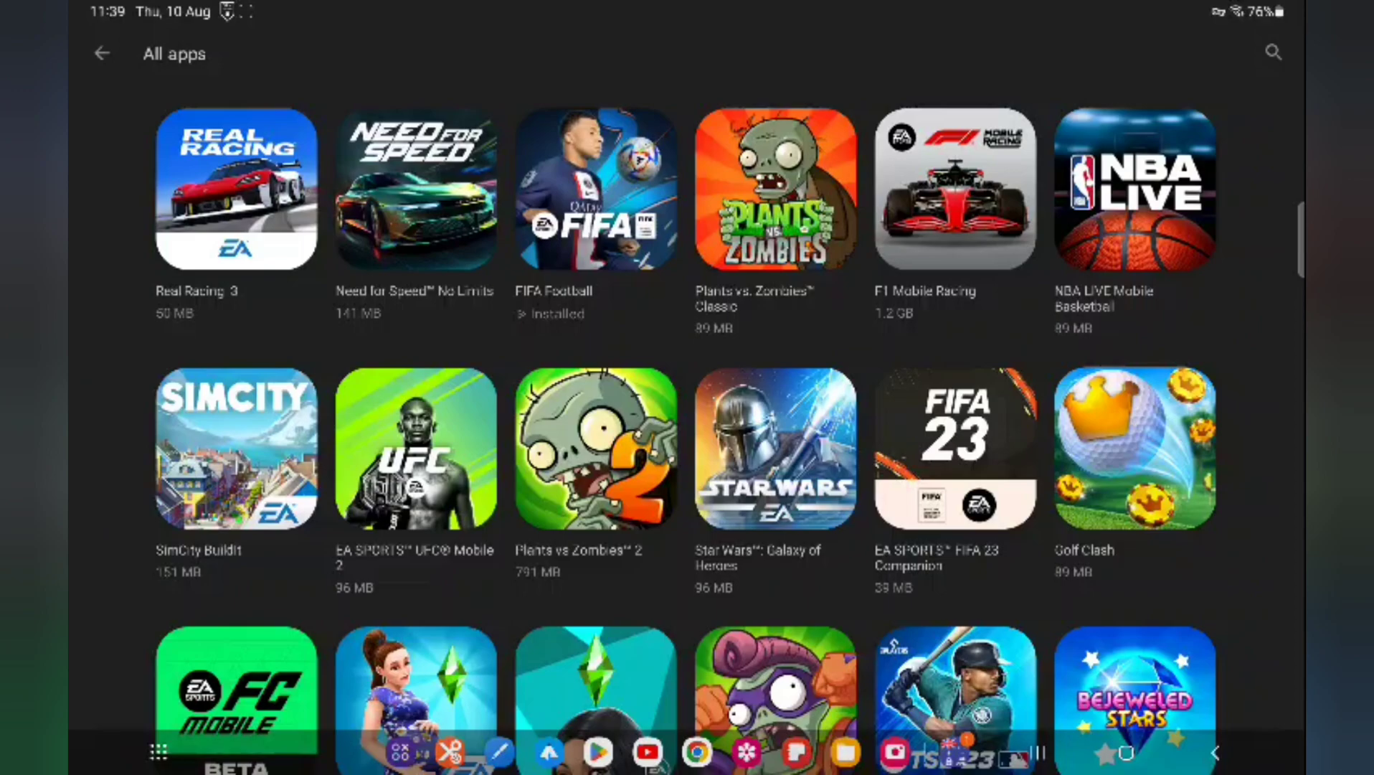
{"action": "scroll", "scroll_direction": "down", "scroll_amount": 3}
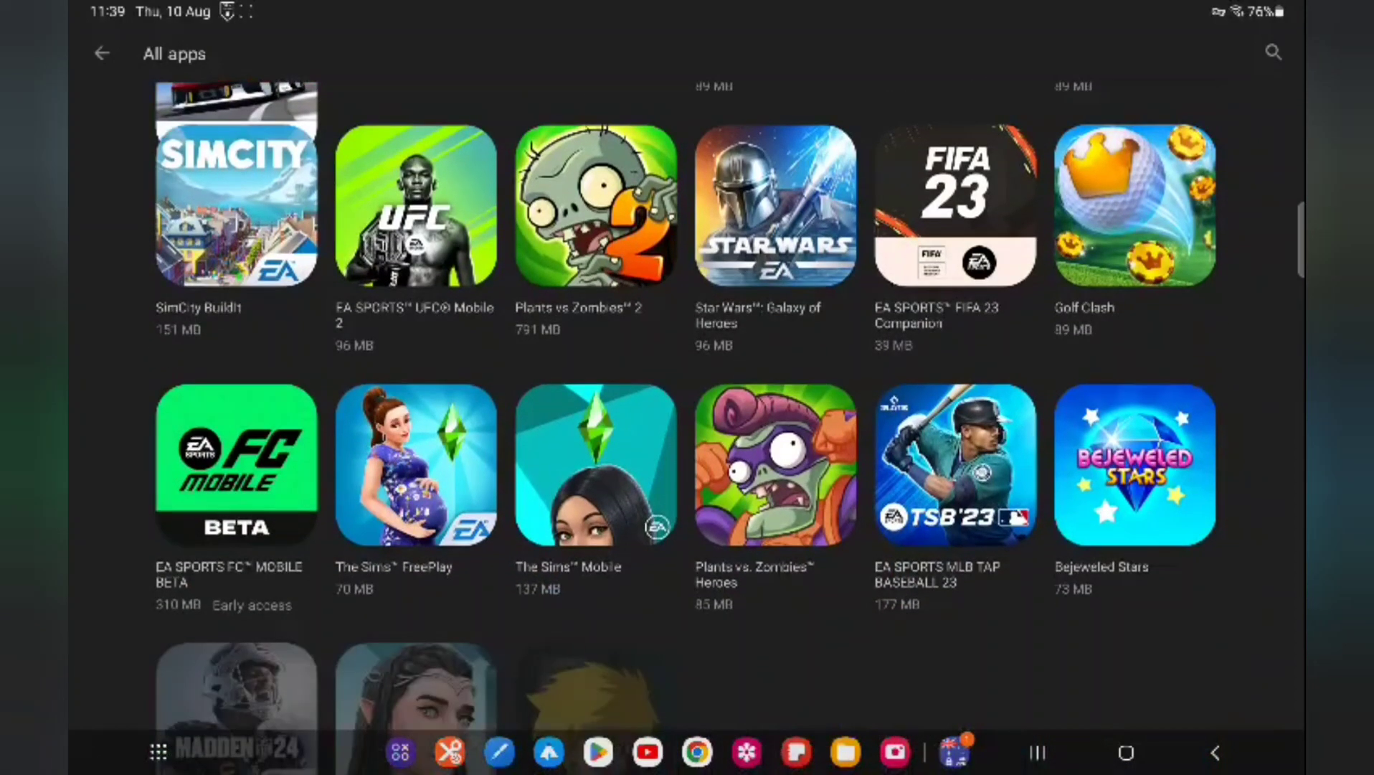
{"action": "scroll", "scroll_direction": "down", "scroll_amount": 3}
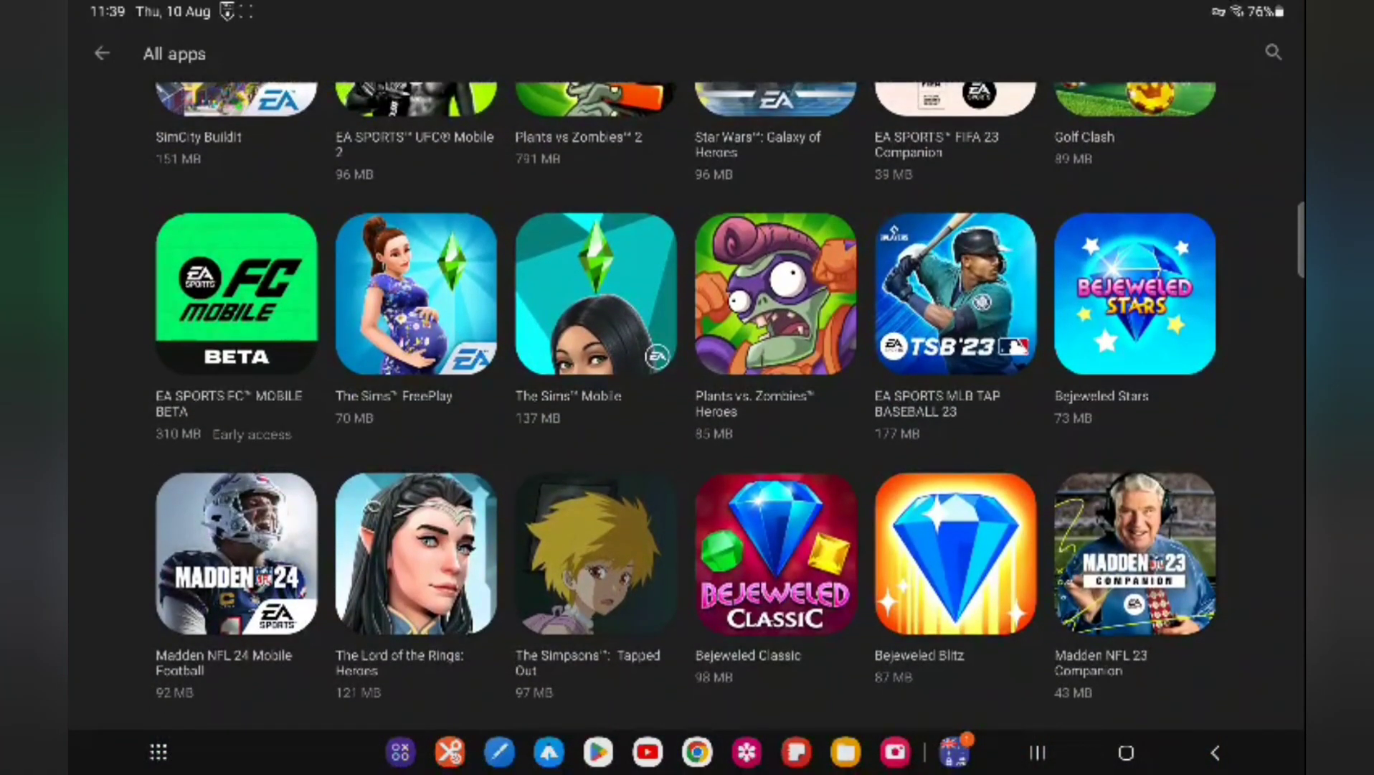
{"action": "left_click", "coordinate": [232, 300]}
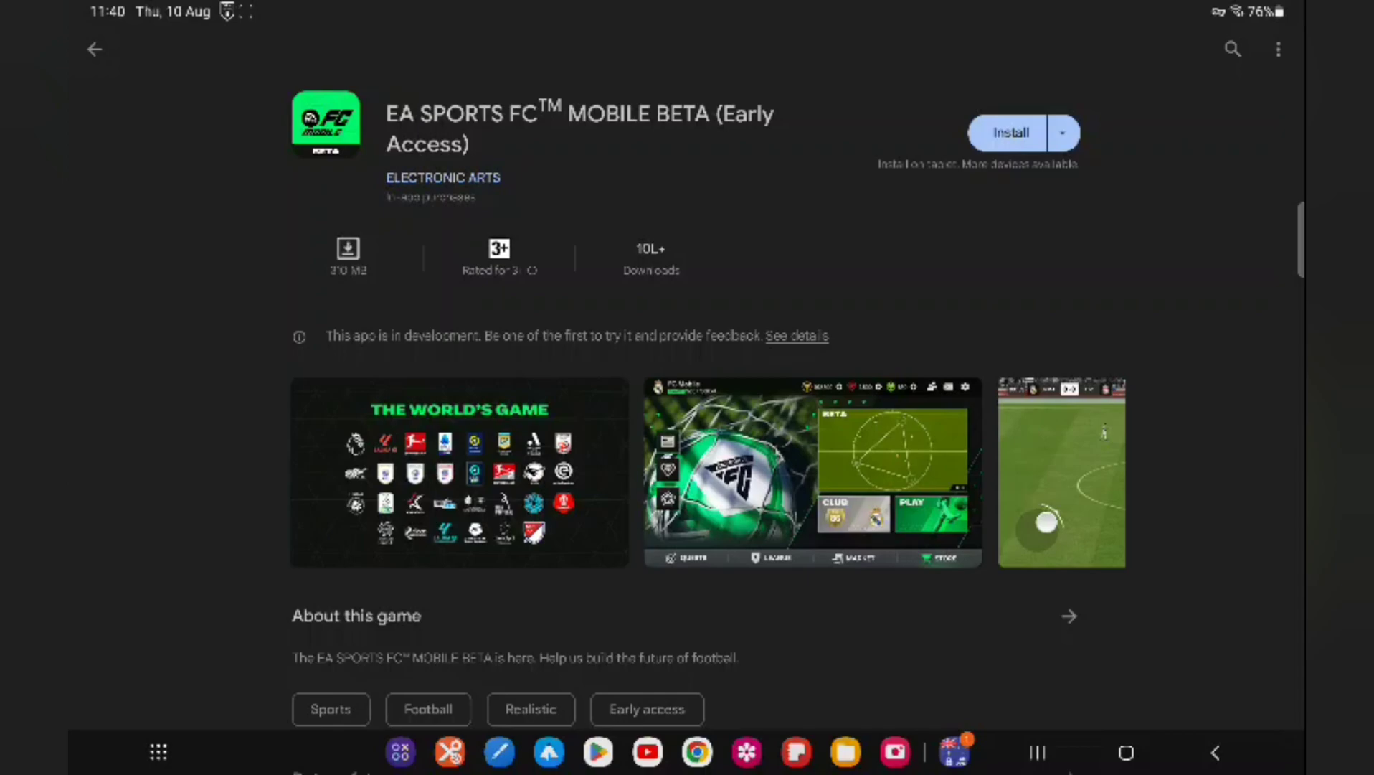
{"action": "left_click", "coordinate": [1010, 133]}
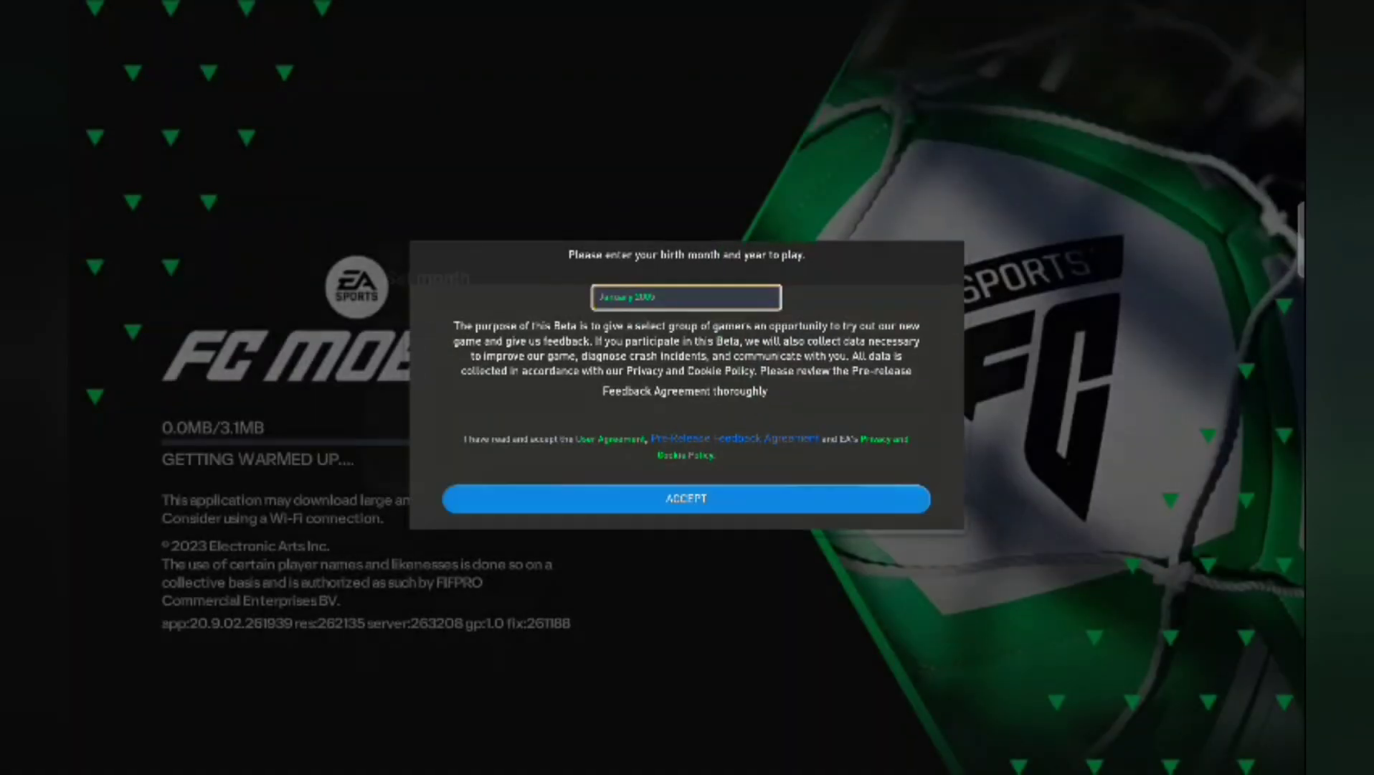
Open the birth date picker and scroll the year wheel to 1994
{"action": "left_click", "coordinate": [686, 297]}
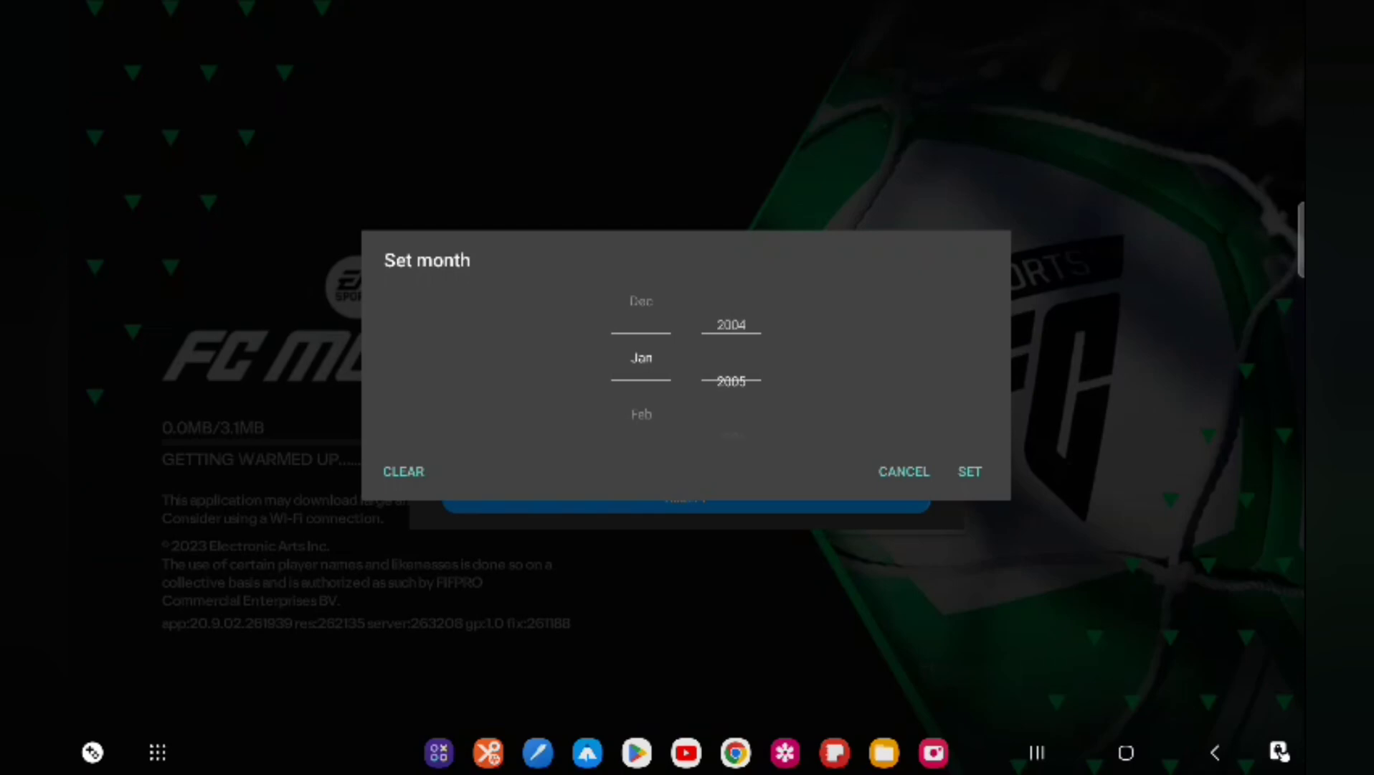
{"action": "scroll", "scroll_direction": "down", "scroll_amount": 3}
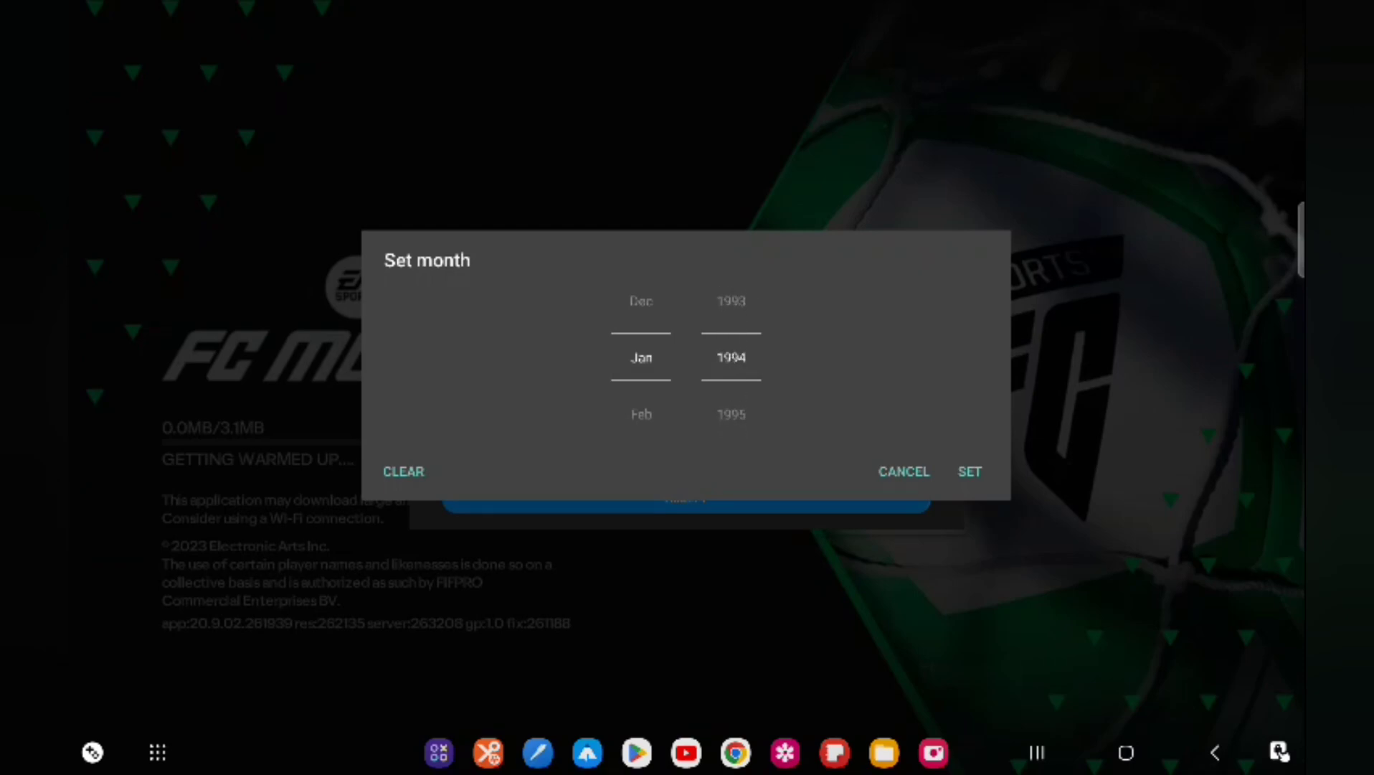